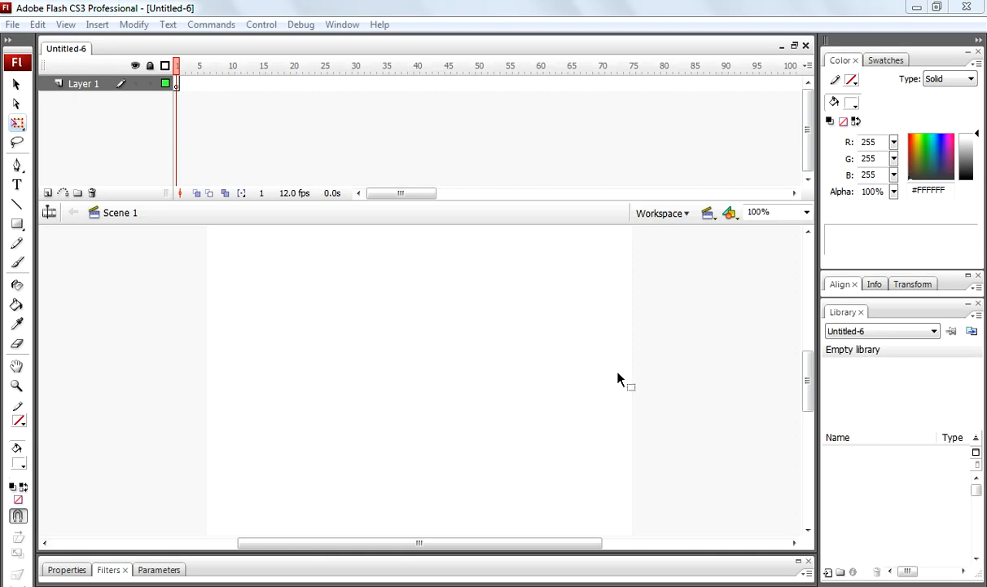
mouse_move(283, 577)
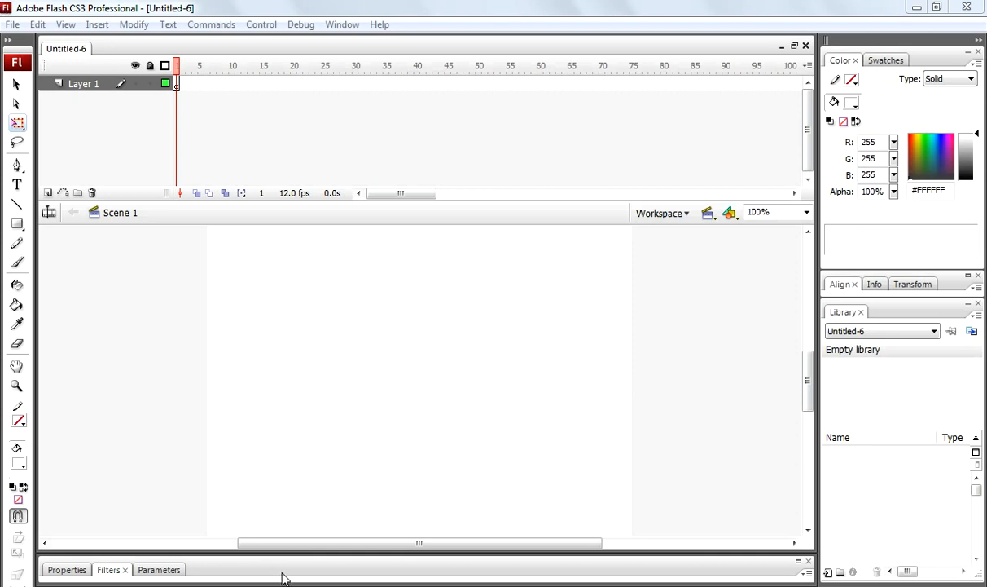
Change the stage background colour to sky blue #6699FF in the document properties
click(107, 570)
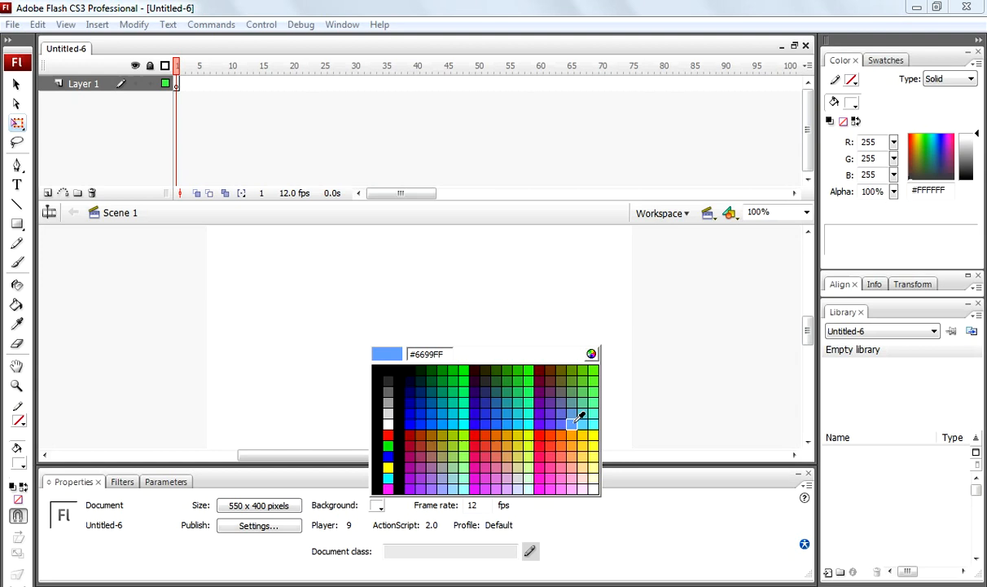
click(570, 420)
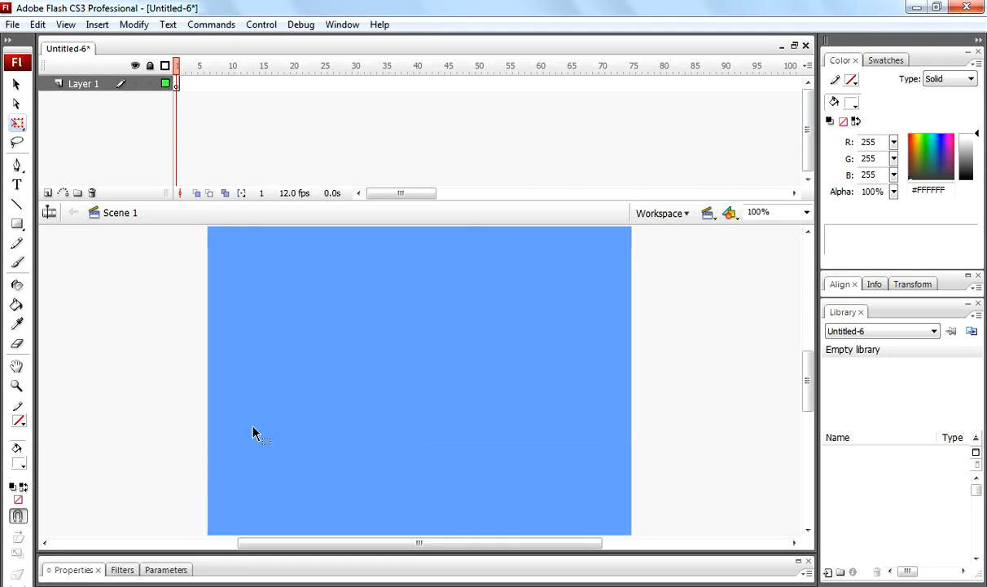
mouse_move(365, 374)
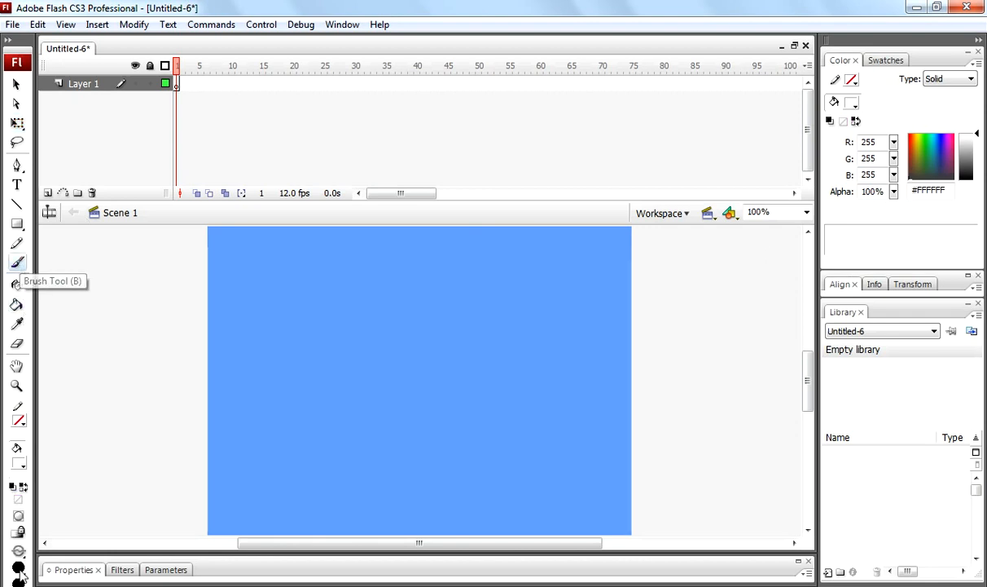
Brush several thick white cloud strokes across the lower half of the blue stage with a large brush
click(18, 570)
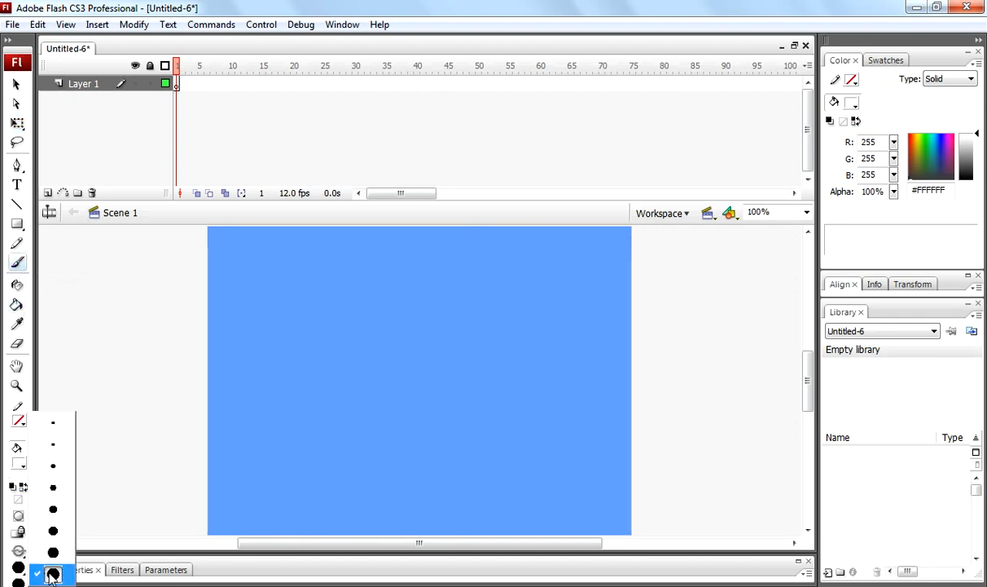
click(55, 570)
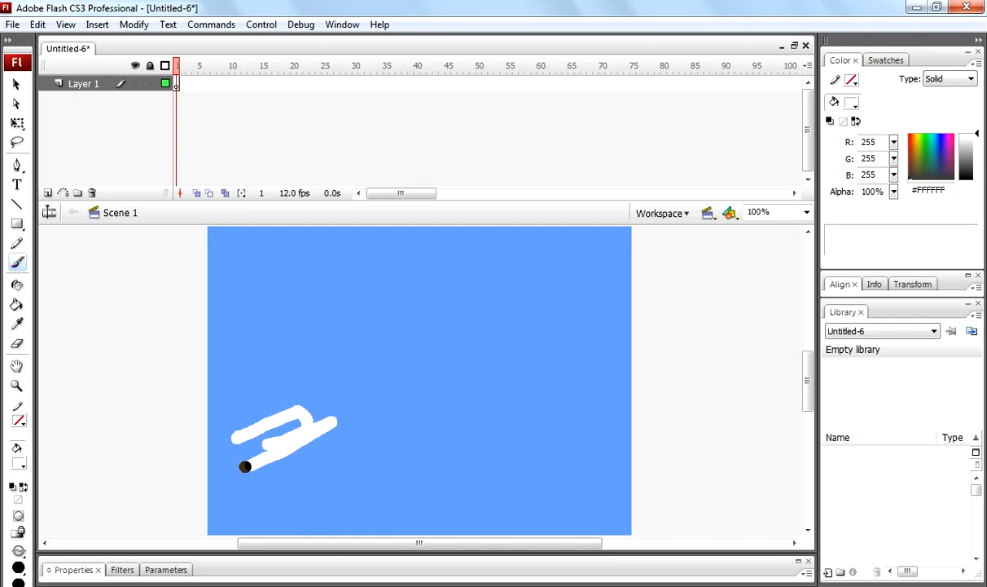
drag(244, 464, 485, 399)
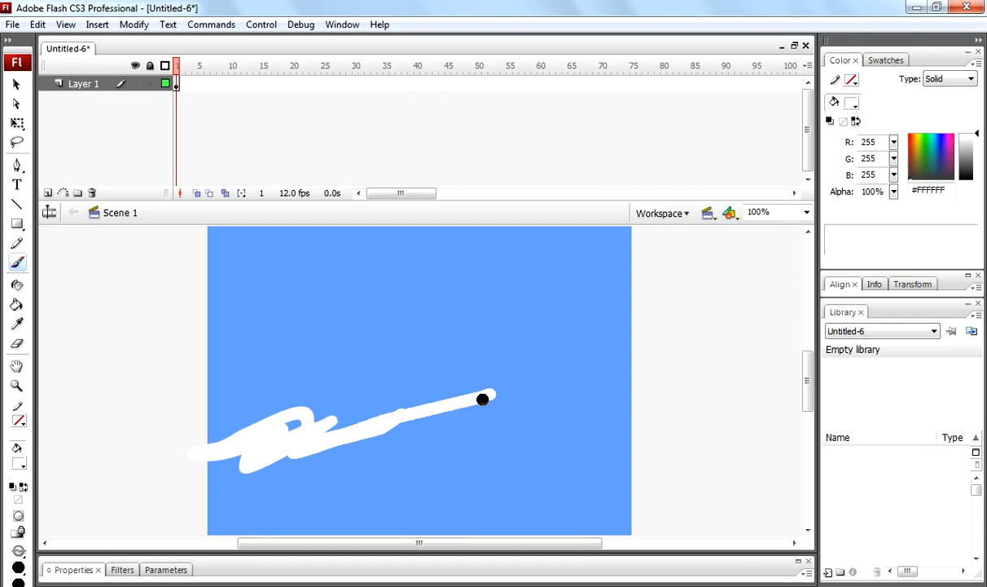
drag(485, 398, 562, 466)
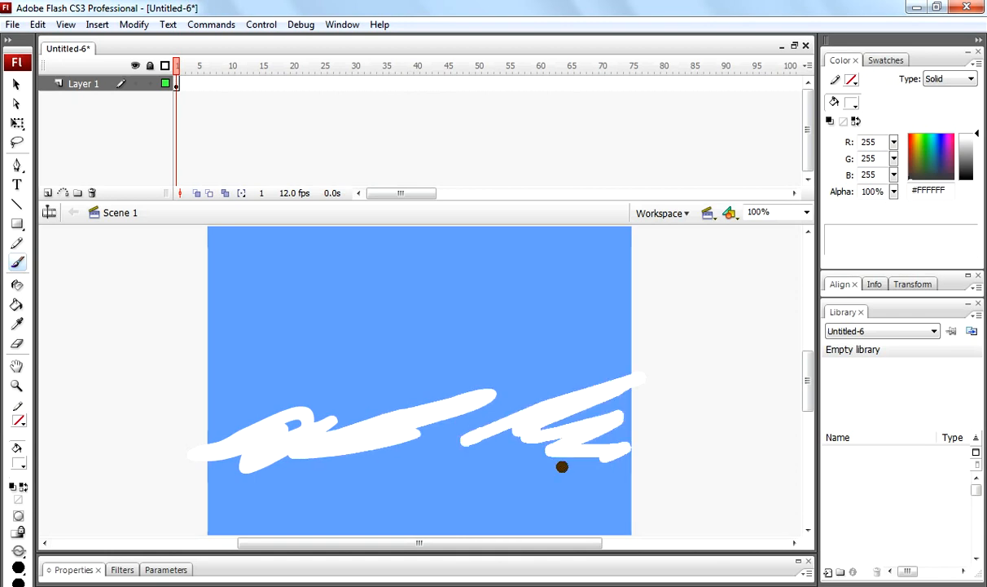
drag(562, 466, 508, 455)
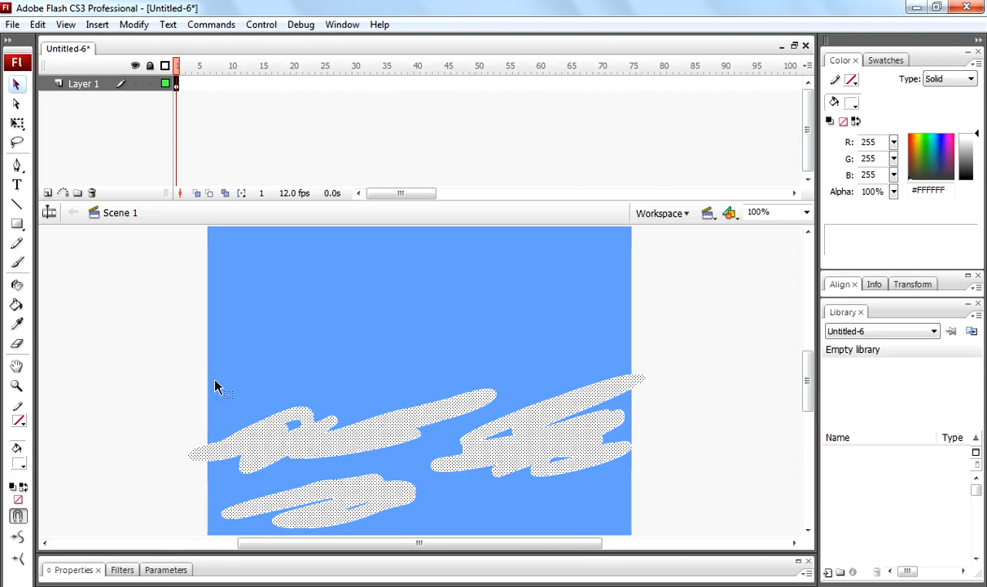
Convert the white strokes into a Movie clip symbol named Symbol 1
right_click(390, 430)
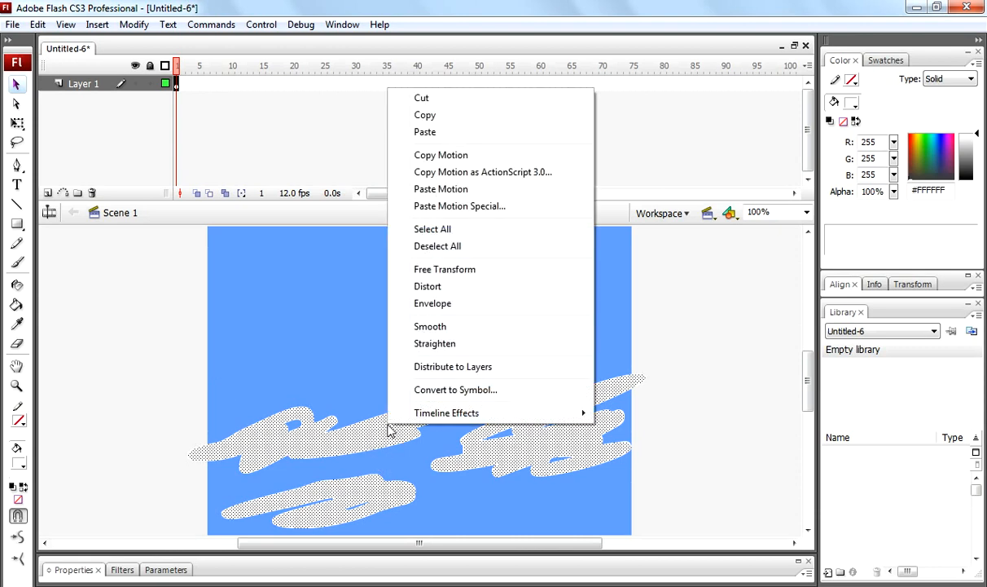
click(456, 389)
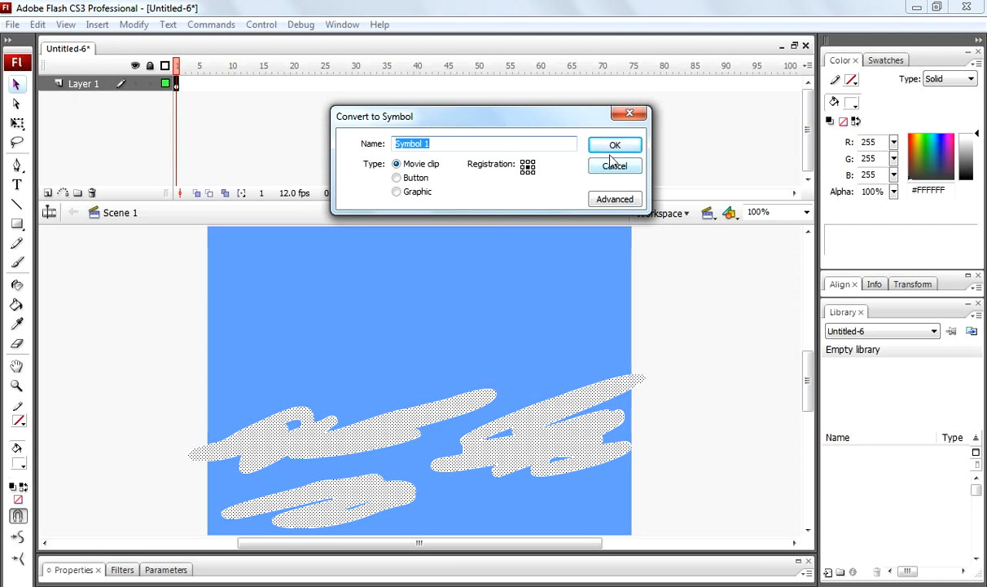
click(616, 143)
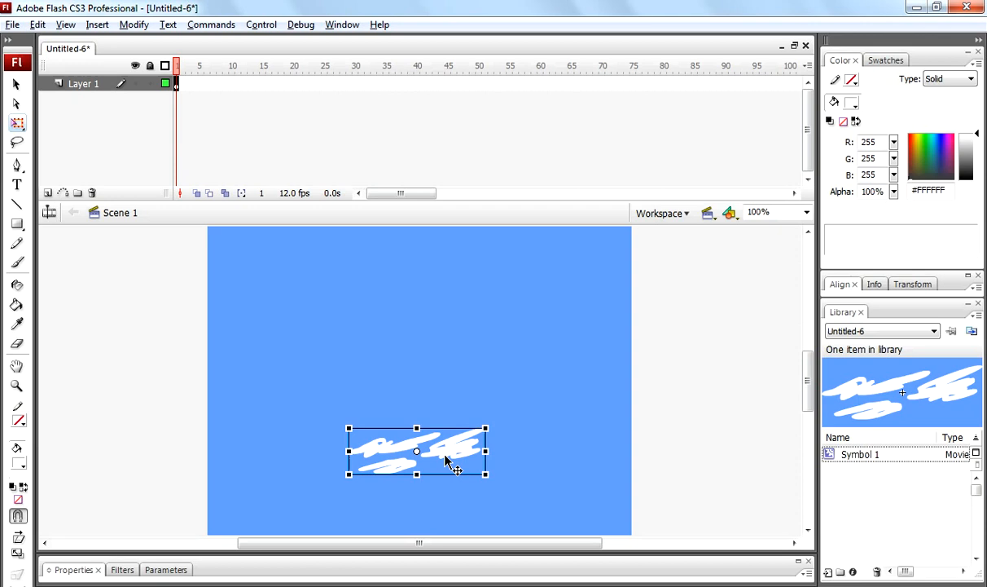
mouse_move(456, 460)
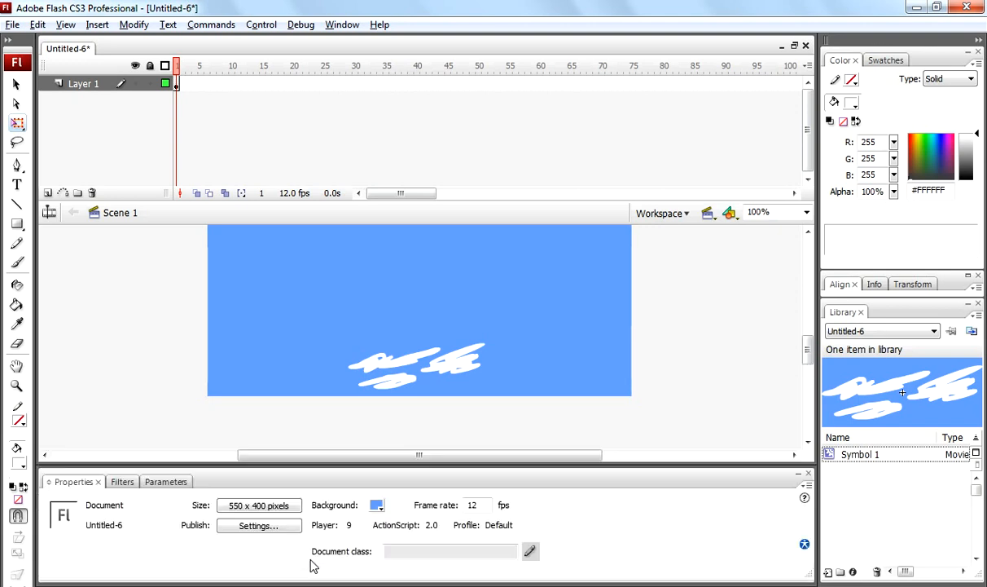
Add a Blur filter of 50 by 50 to the selected cloud movie clip
click(391, 380)
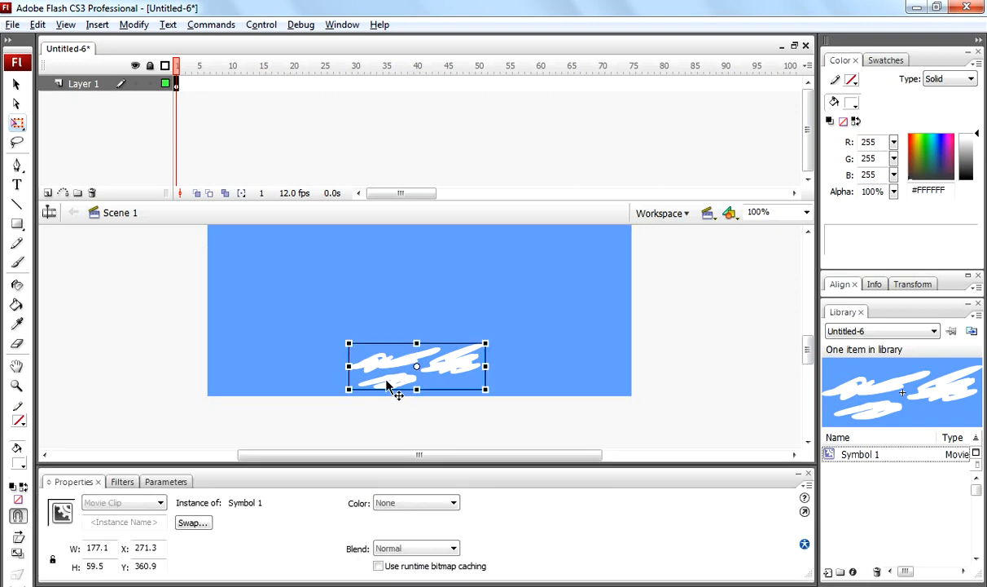
click(110, 482)
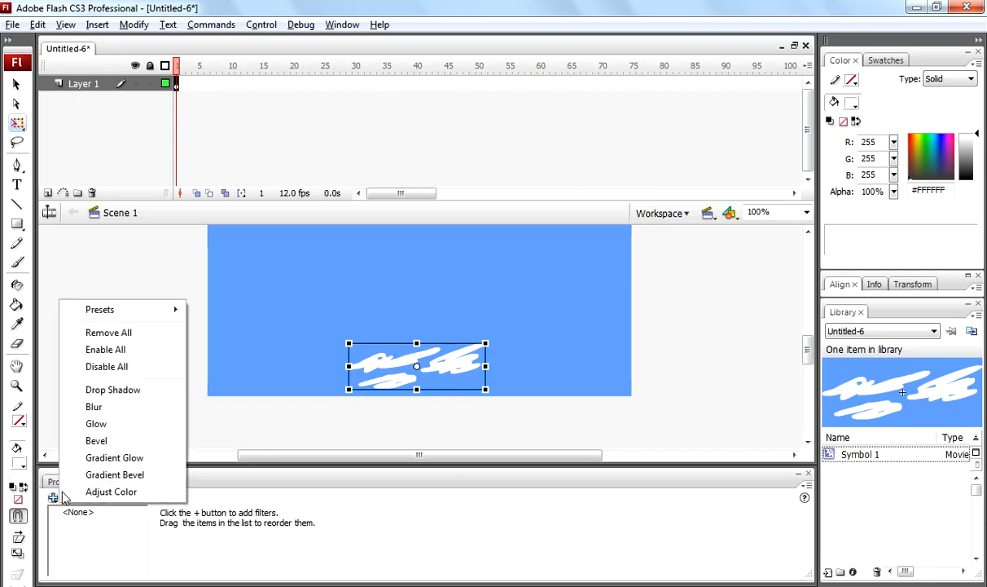
click(95, 406)
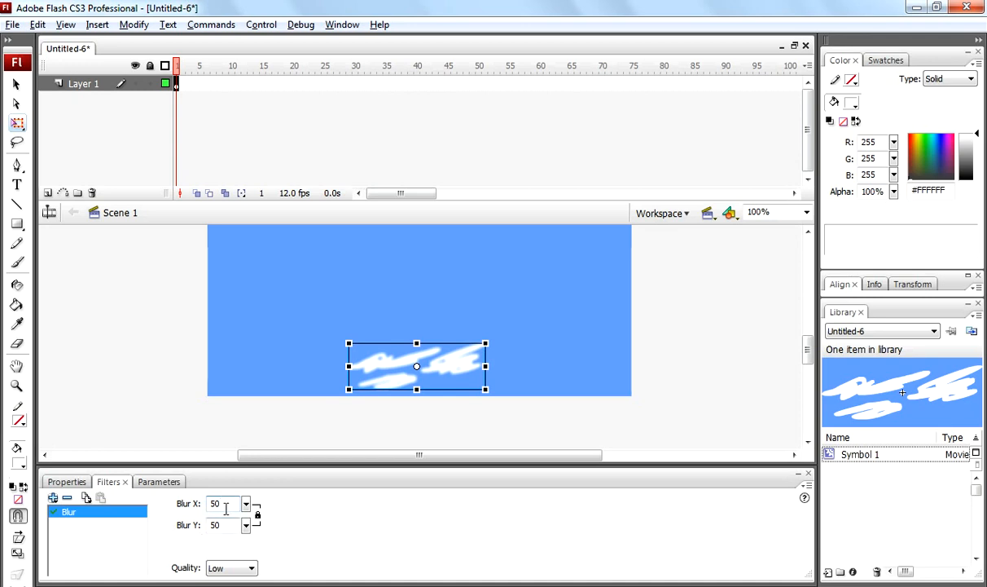
mouse_move(228, 504)
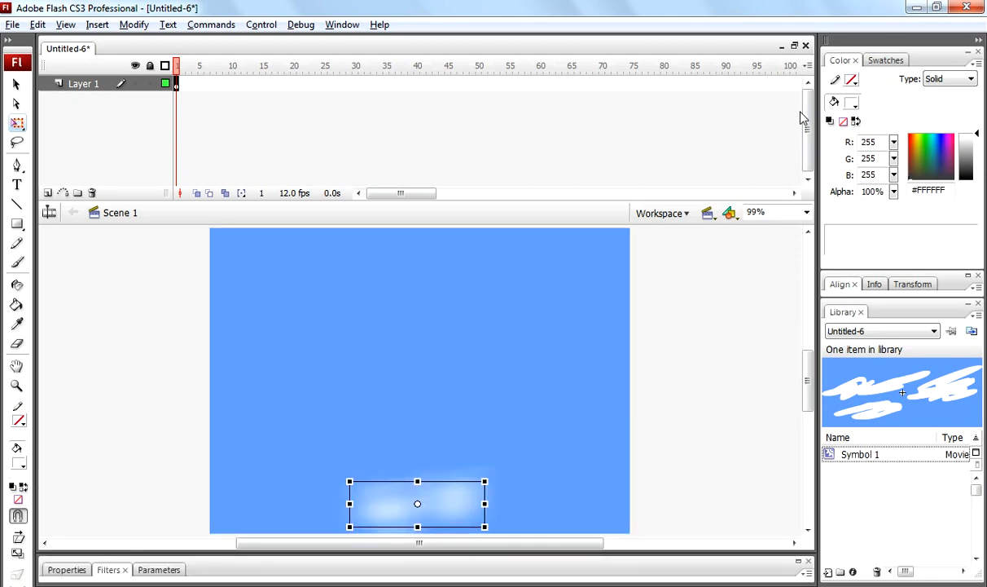
mouse_move(664, 88)
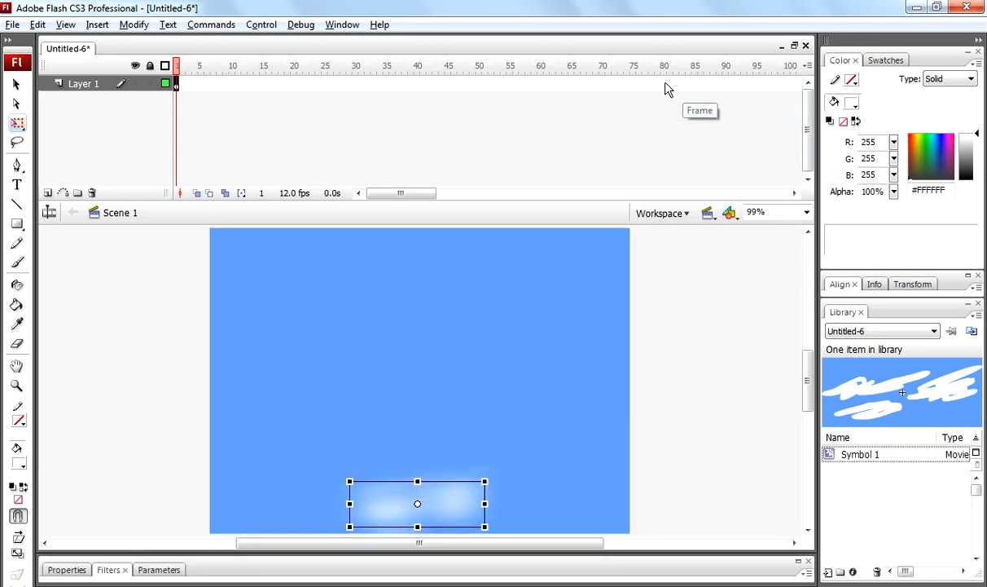
Insert a keyframe at frame 80 for the enlarged cloud at the top of the stage
right_click(658, 85)
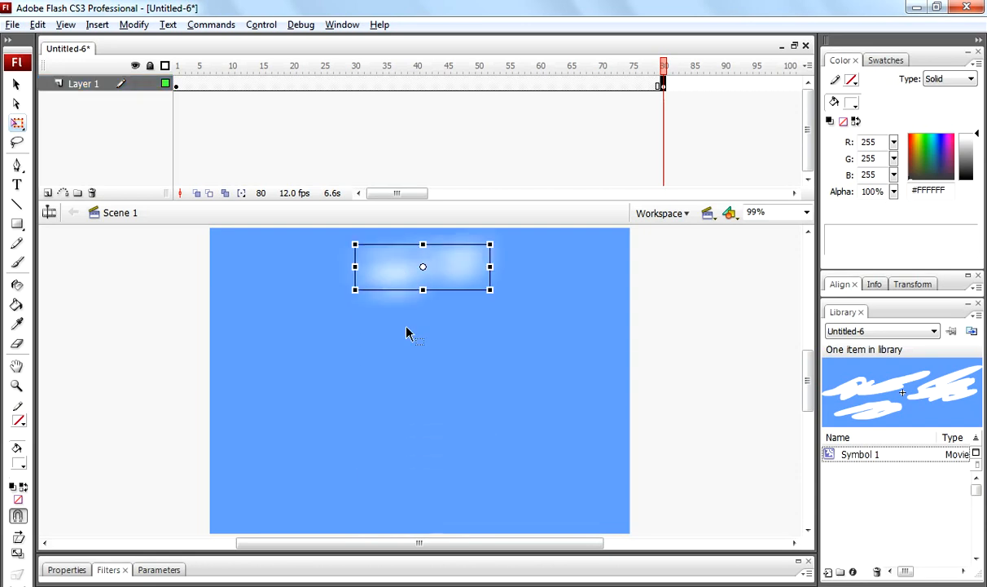
mouse_move(489, 290)
text(50)
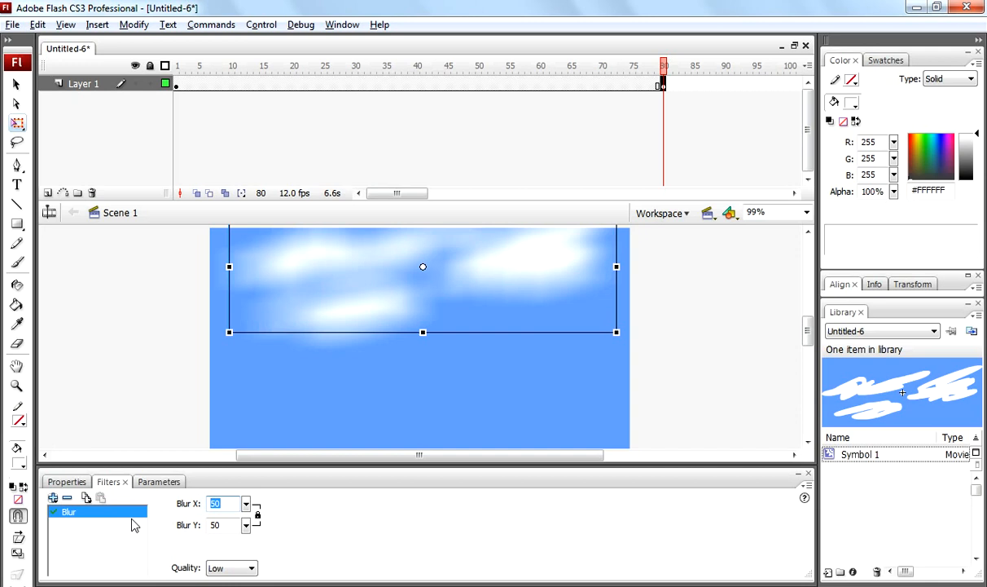
mouse_move(114, 528)
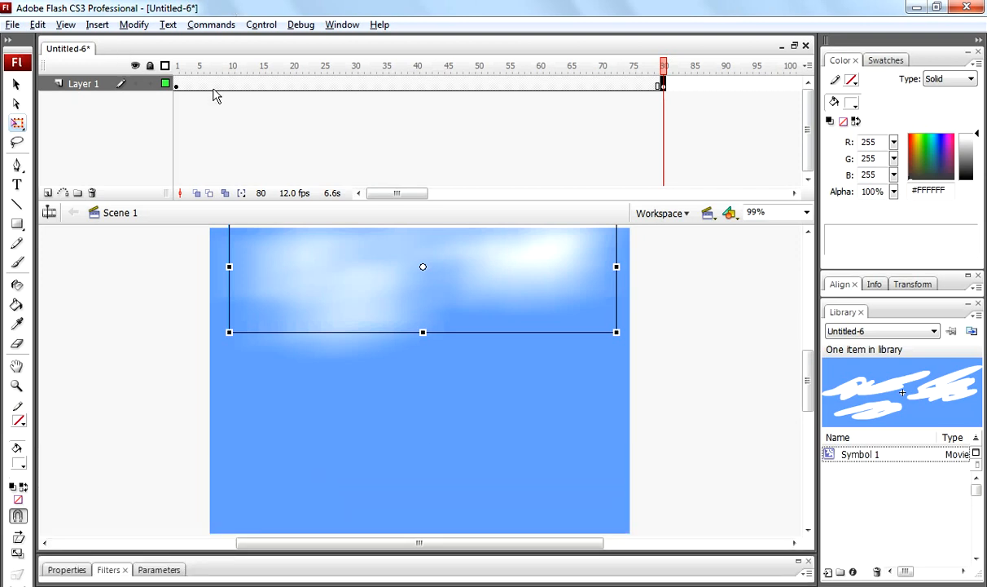
mouse_move(369, 88)
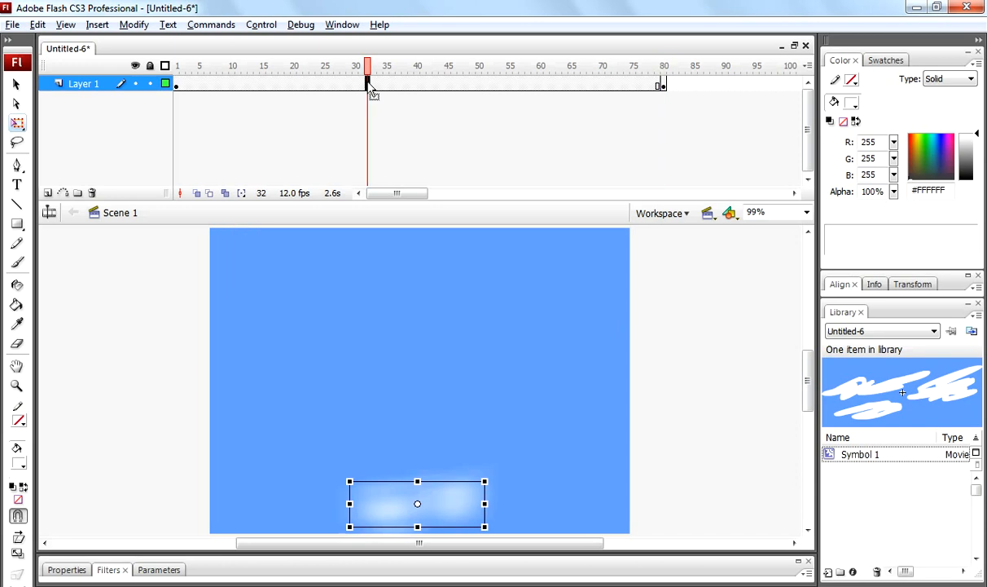
Create a motion tween between the bottom and top cloud keyframes
right_click(367, 84)
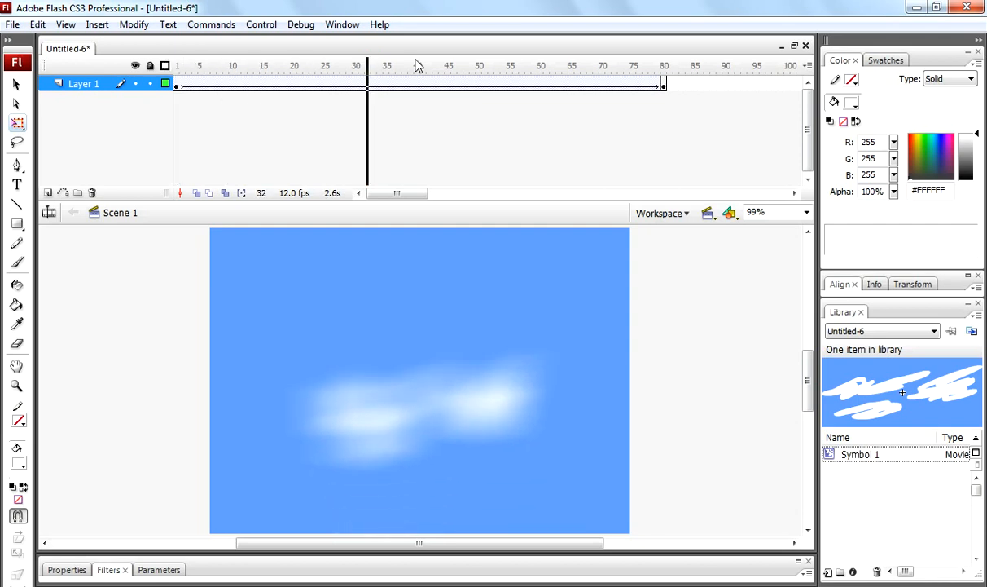
click(662, 65)
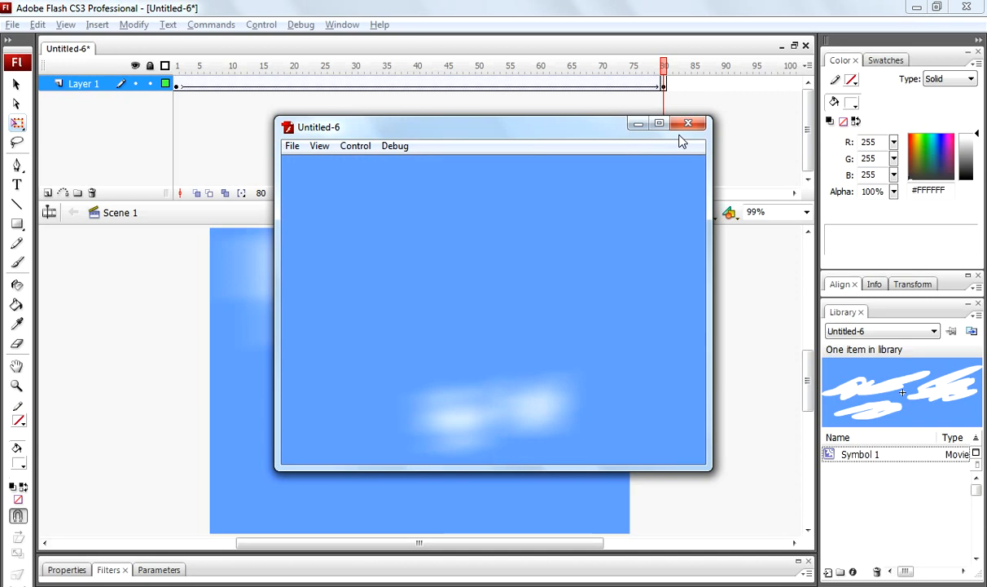
Close the test movie preview and return to the Flash editor
click(688, 122)
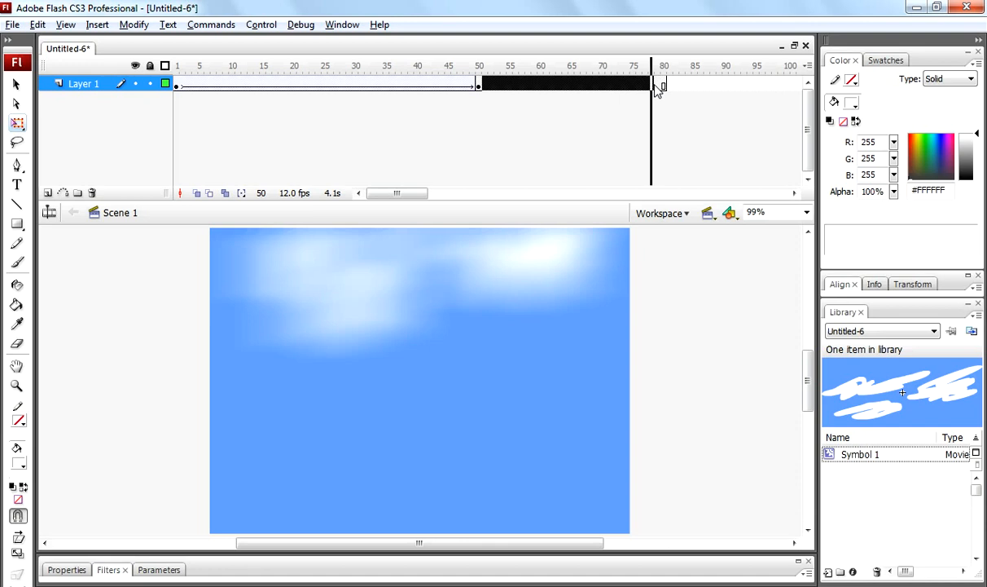
Remove frames 50–80 so the cloud tween ends at frame 50
right_click(661, 84)
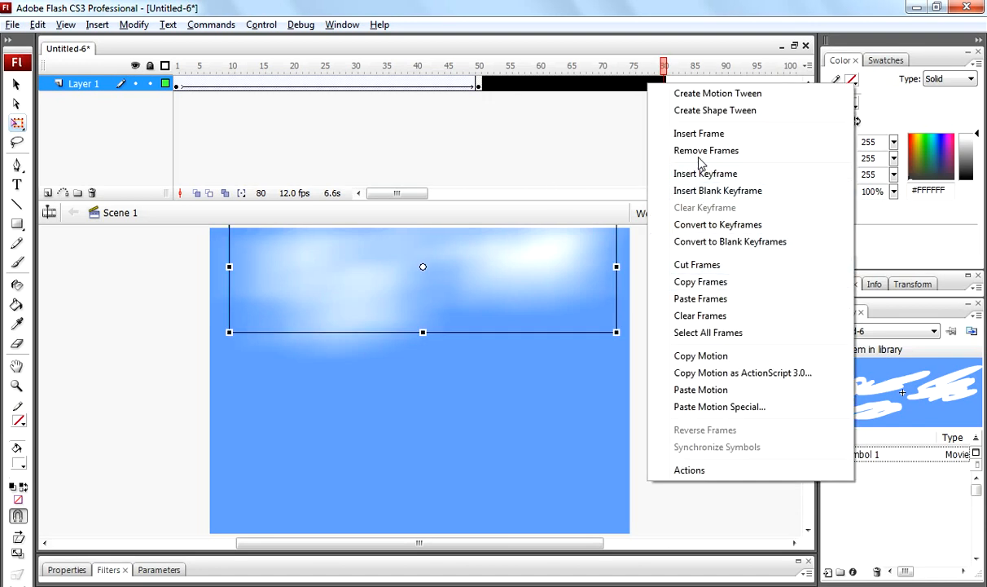
click(705, 150)
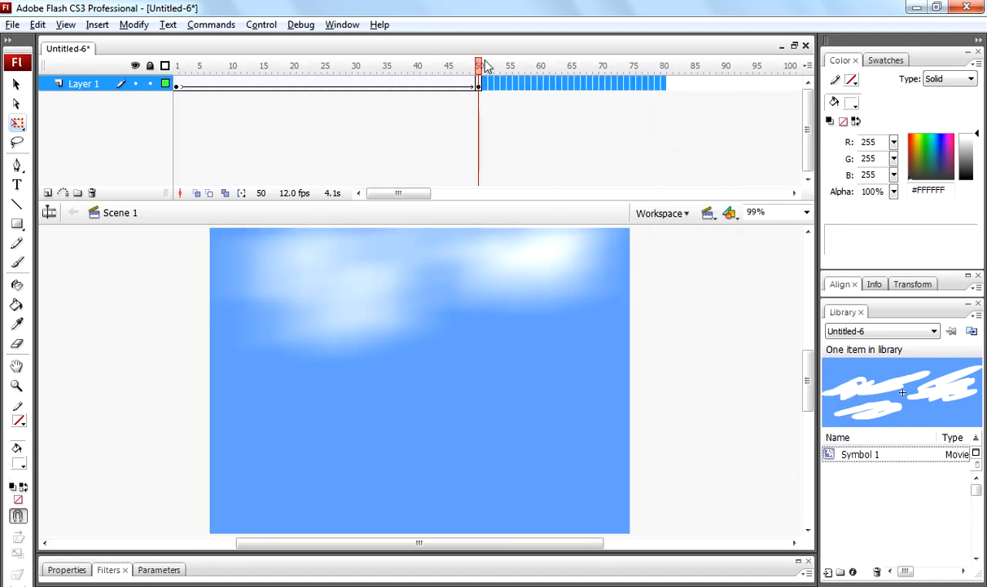